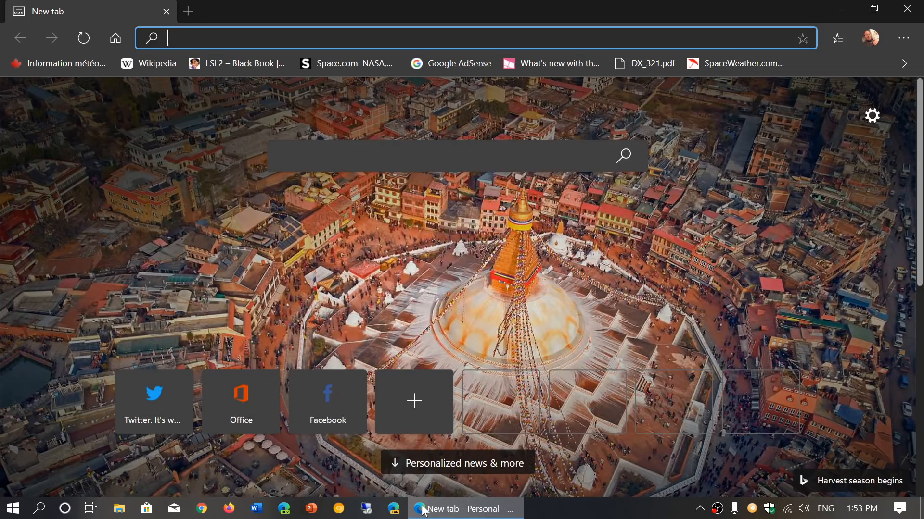
Open the Extensions page from the Settings and more menu.
left_click(903, 37)
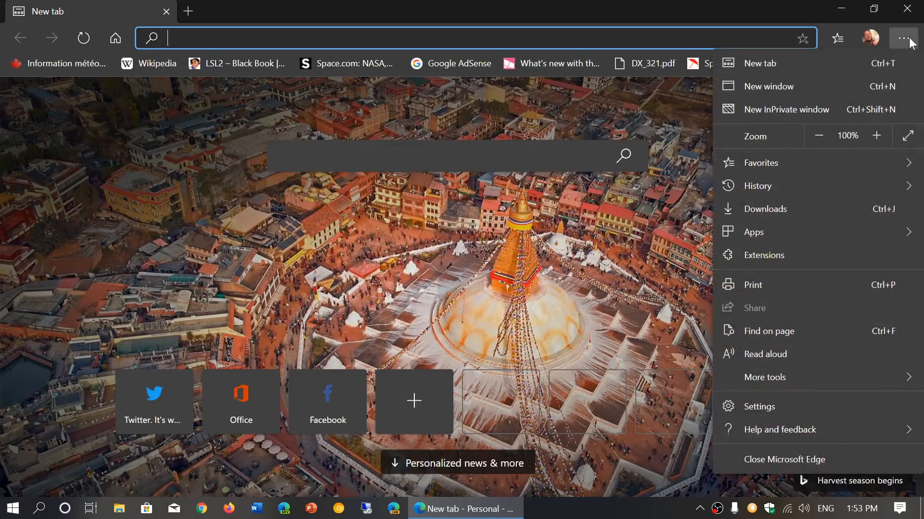
mouse_move(830, 223)
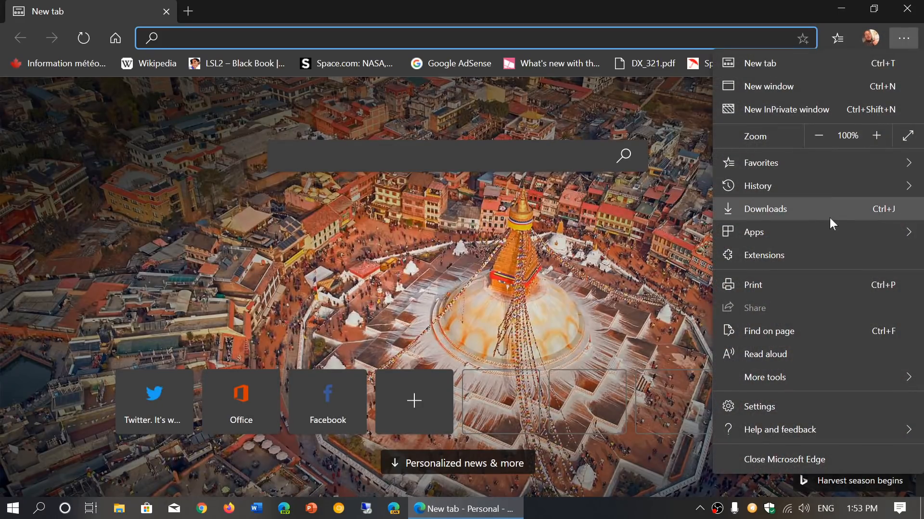
left_click(766, 255)
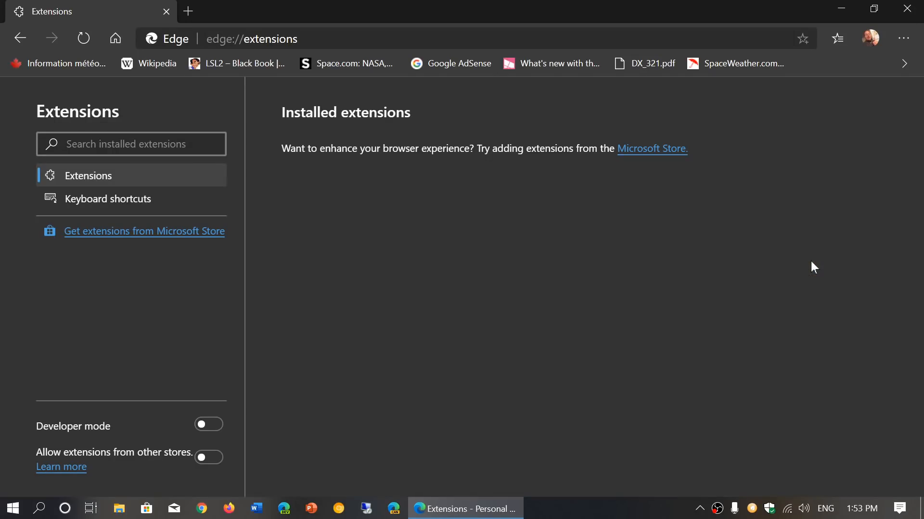
Navigate back from the Extensions page toward the new tab page.
left_click(131, 144)
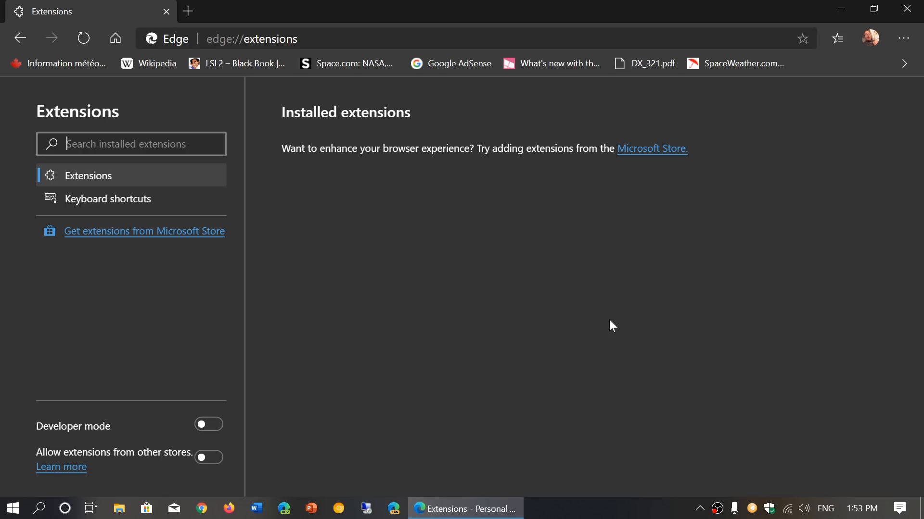
mouse_move(33, 38)
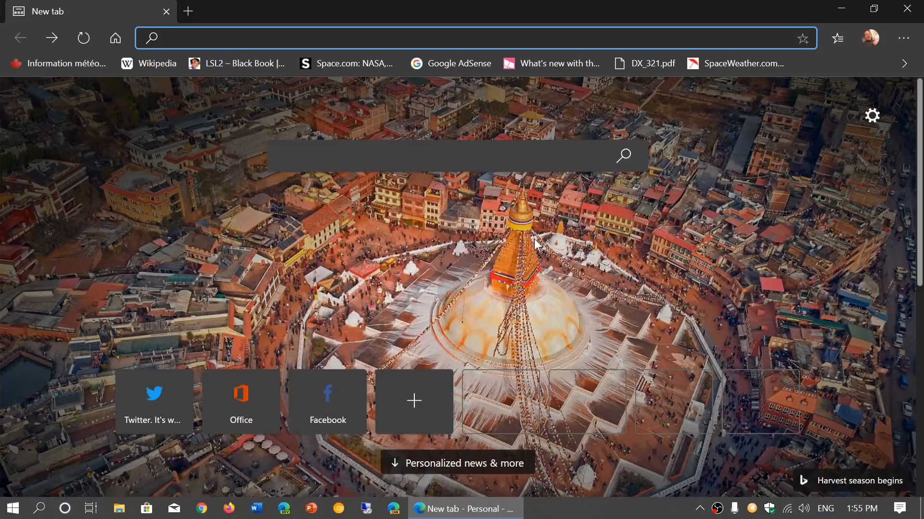
mouse_move(908, 8)
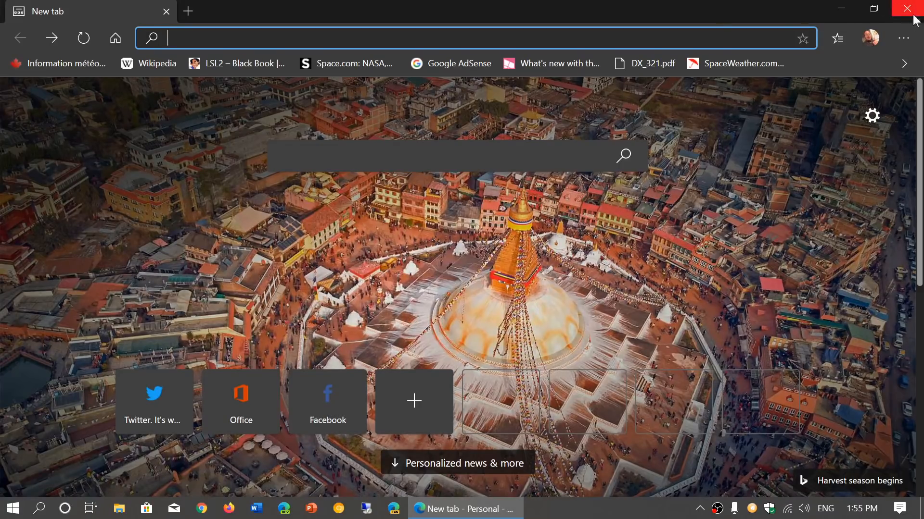
Open Settings from the ... menu to reach the signed-in profile page.
left_click(905, 38)
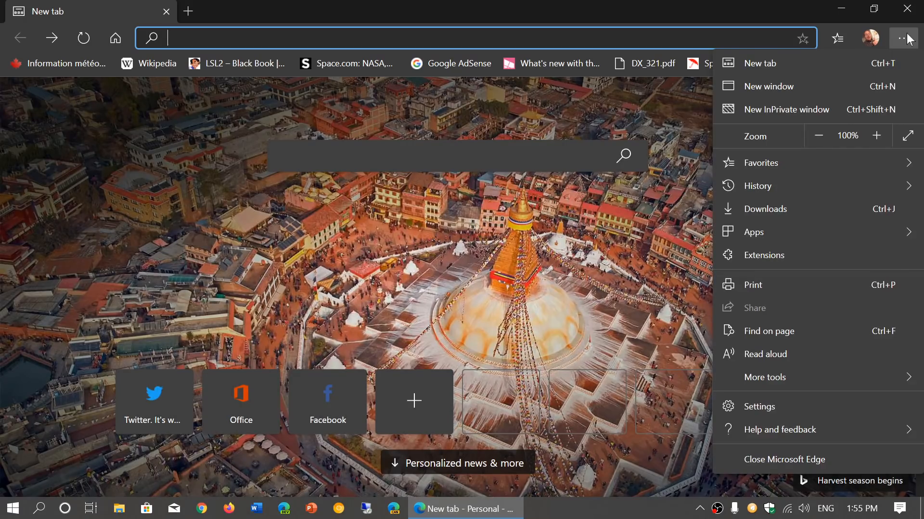
left_click(756, 186)
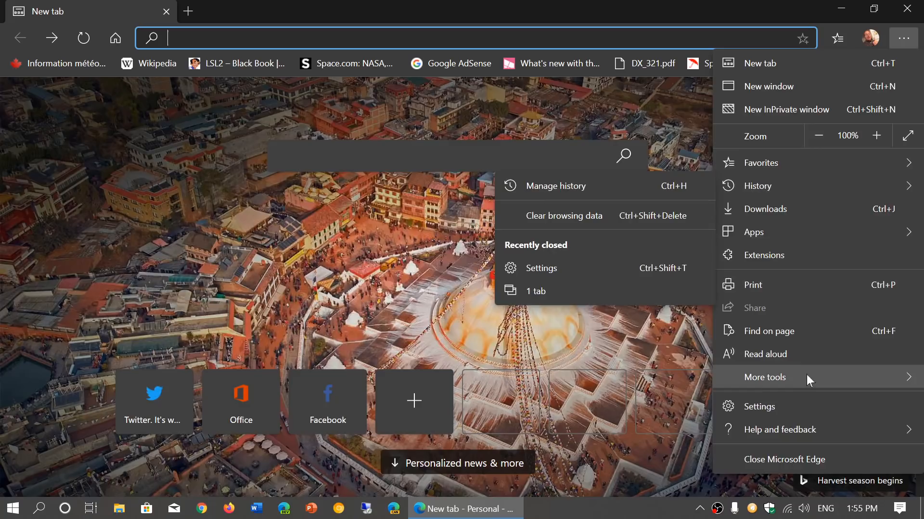
left_click(758, 407)
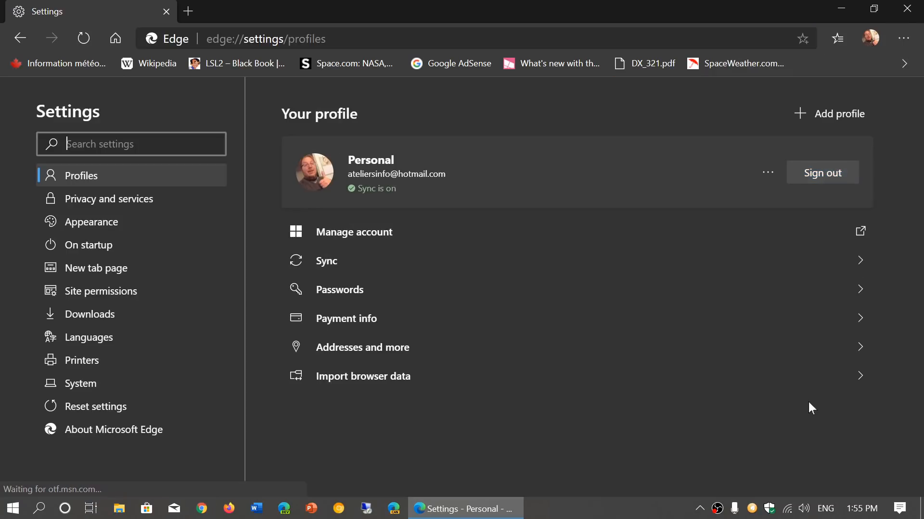
Open Privacy and services to see tracking prevention set to Balanced.
left_click(109, 199)
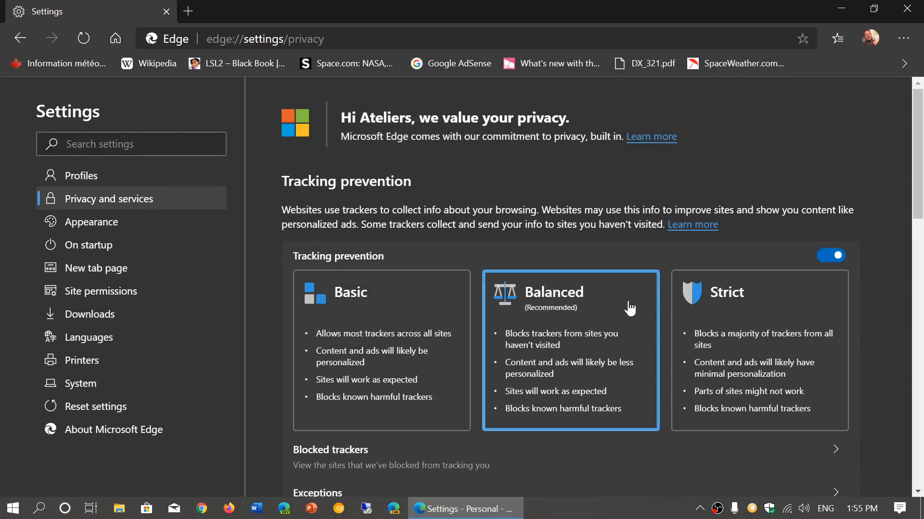
mouse_move(638, 311)
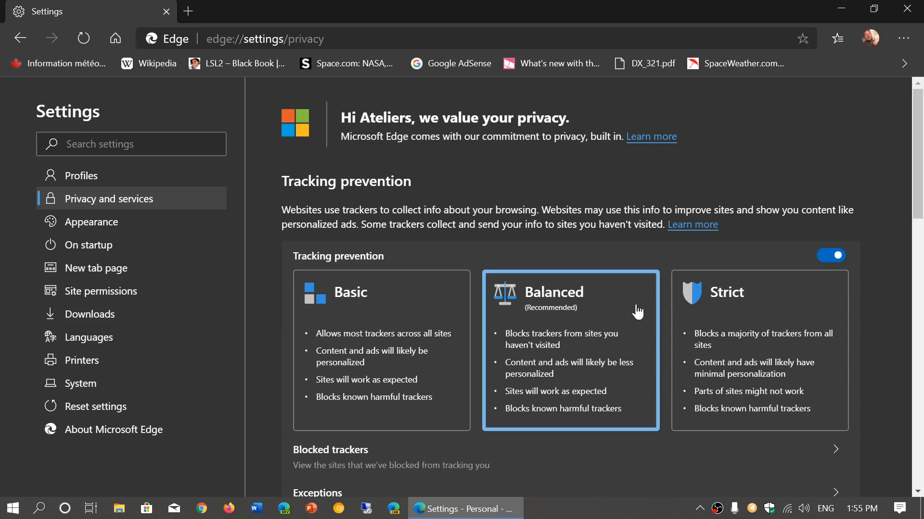
mouse_move(645, 480)
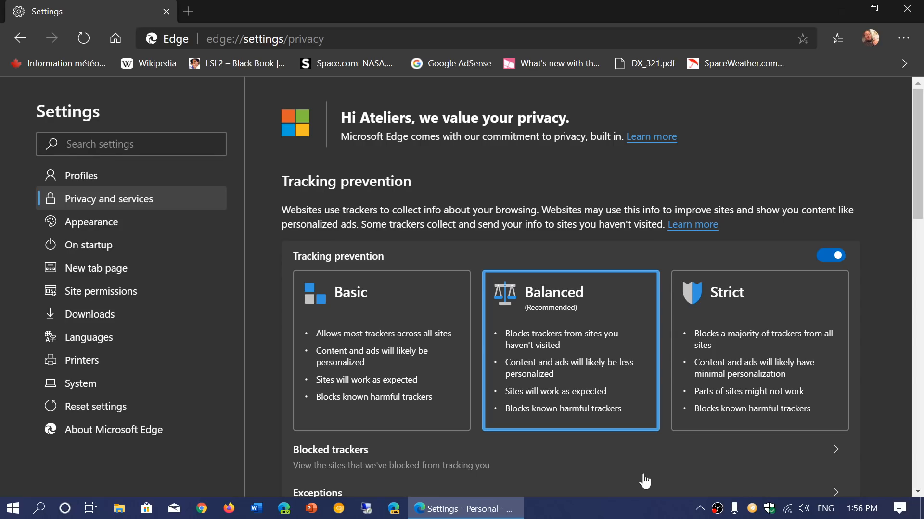
mouse_move(788, 164)
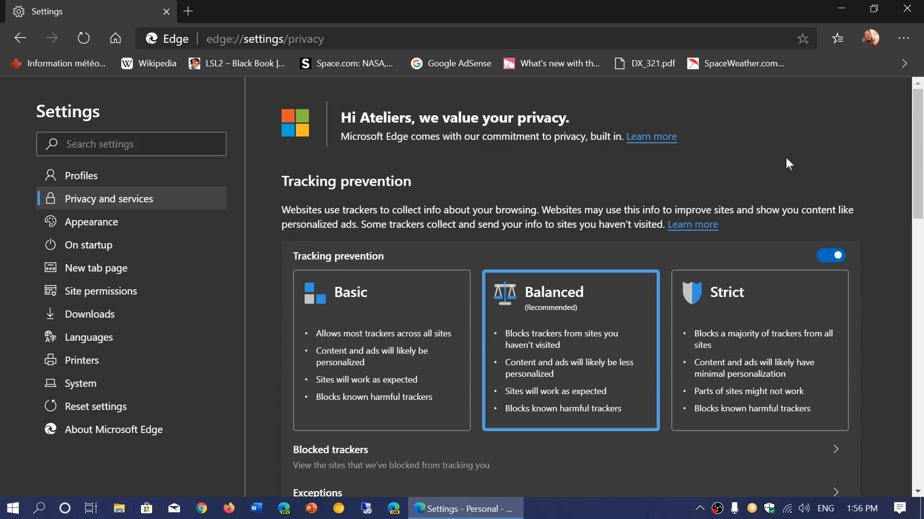
mouse_move(904, 39)
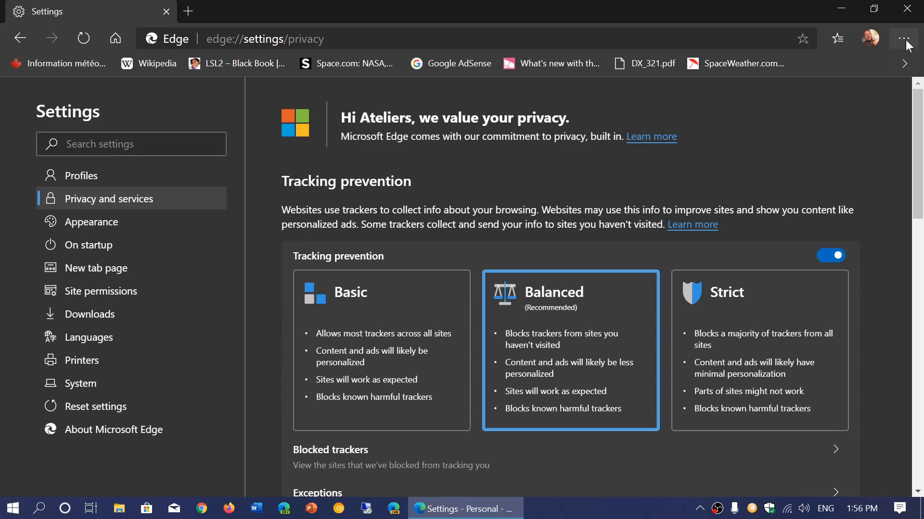
Launch the Twitter app from the ... menu's Apps list.
left_click(903, 38)
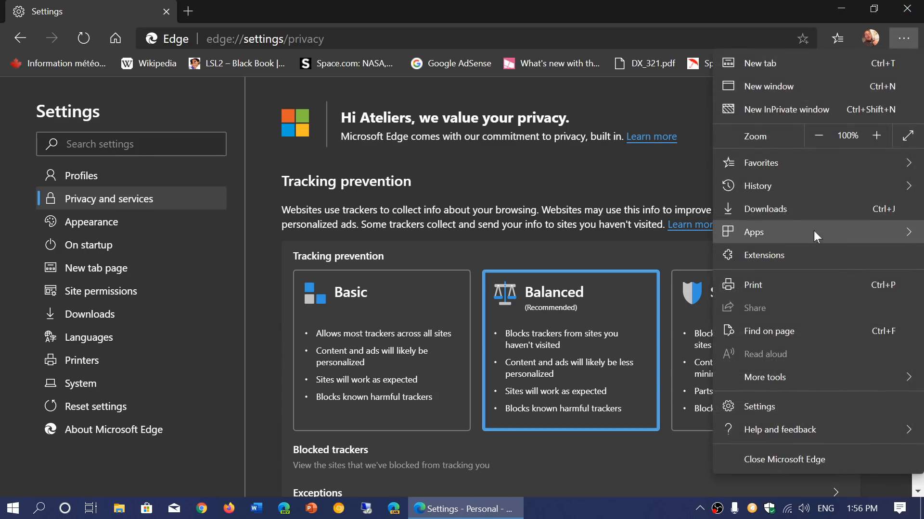
left_click(753, 232)
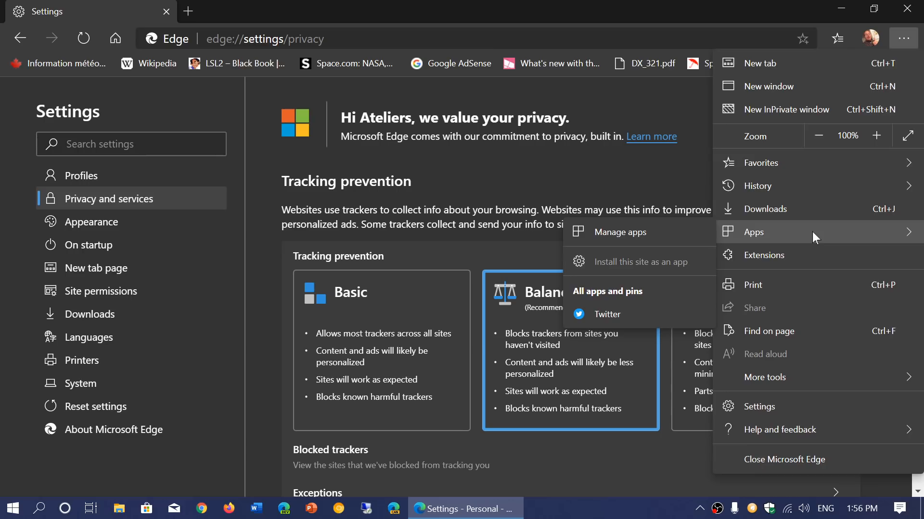
mouse_move(595, 314)
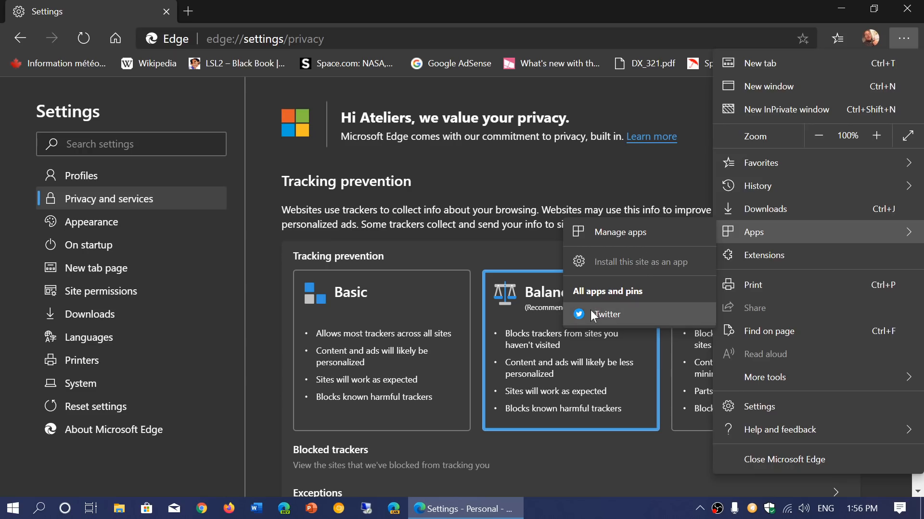
left_click(605, 314)
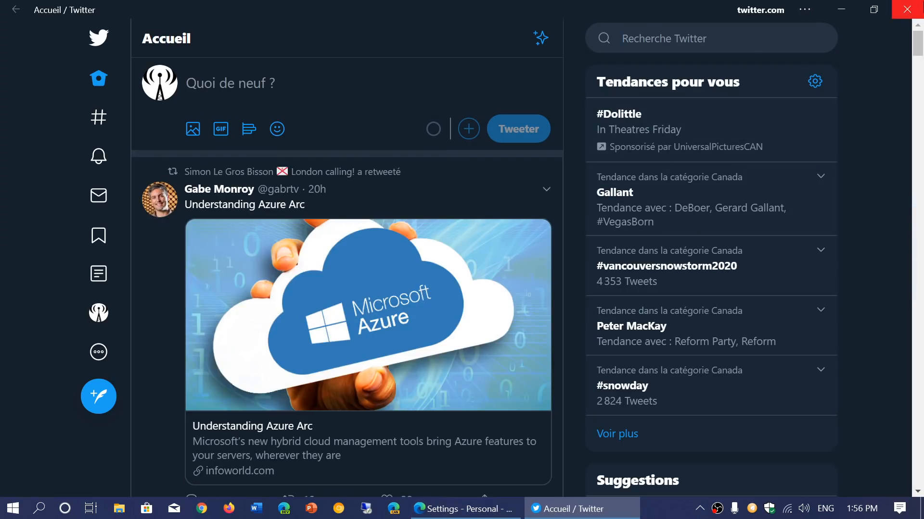
Close the Twitter app window to return to the privacy settings.
left_click(464, 508)
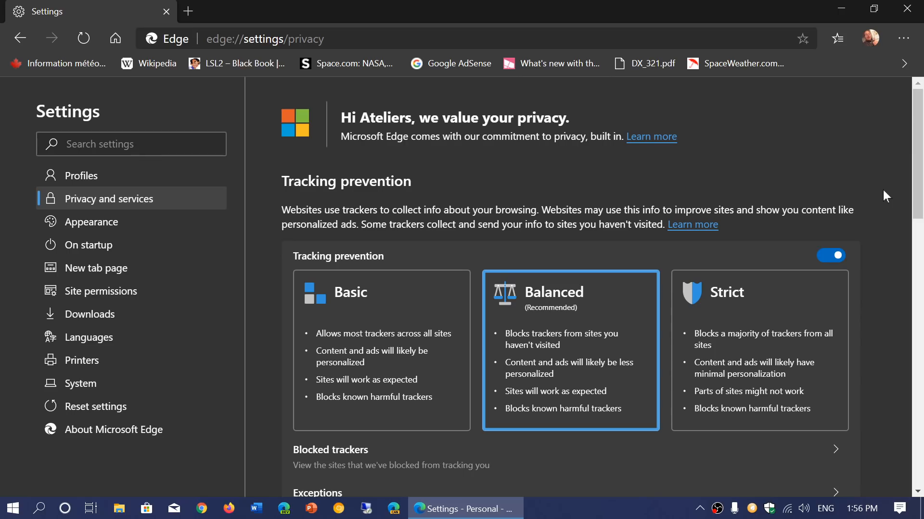
mouse_move(378, 358)
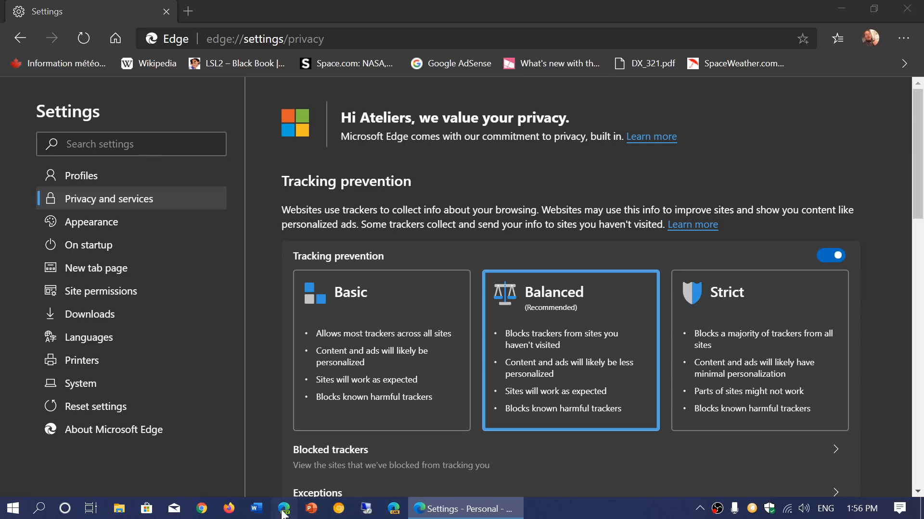
Open a new Edge window from the taskbar icon.
left_click(187, 11)
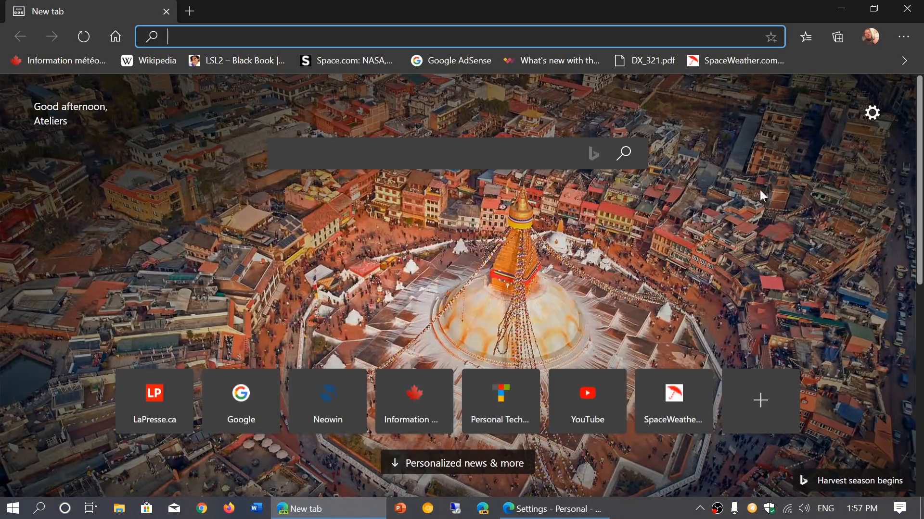
mouse_move(836, 37)
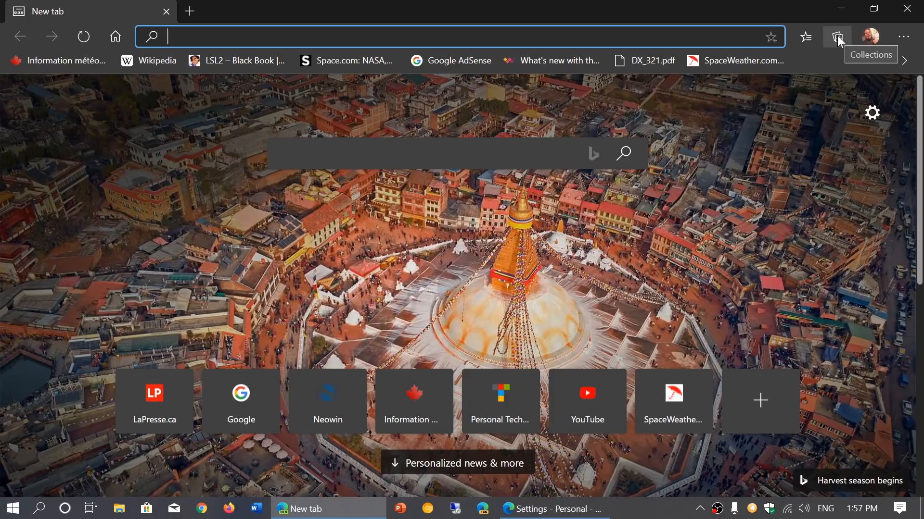
Review the saved collections in the Collections pane, then close the pane.
left_click(836, 36)
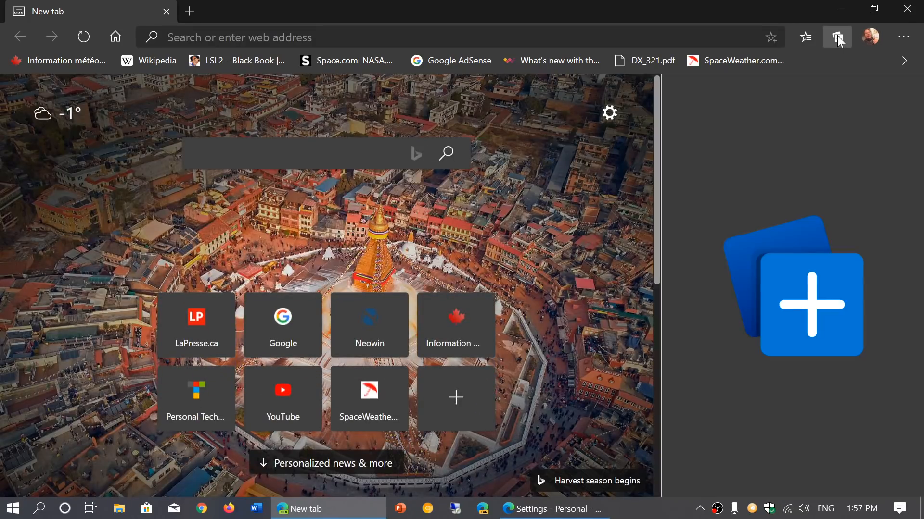
left_click(836, 36)
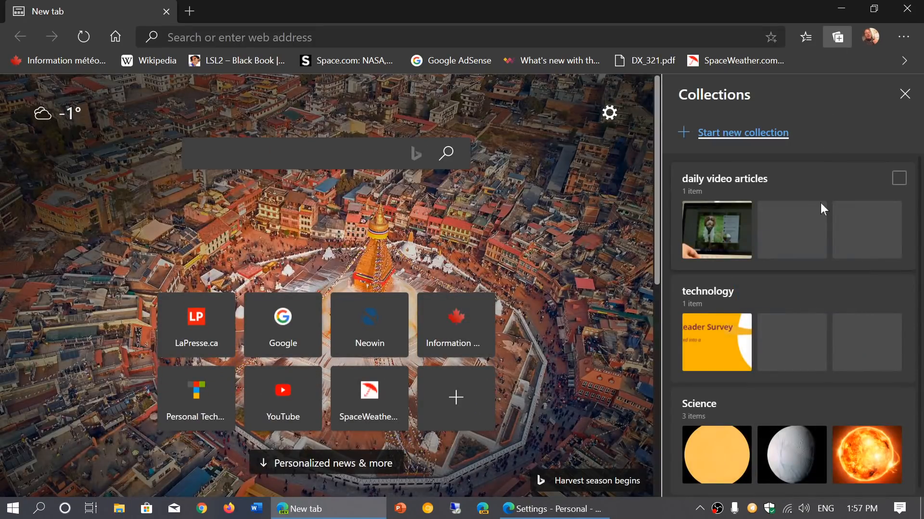
mouse_move(821, 419)
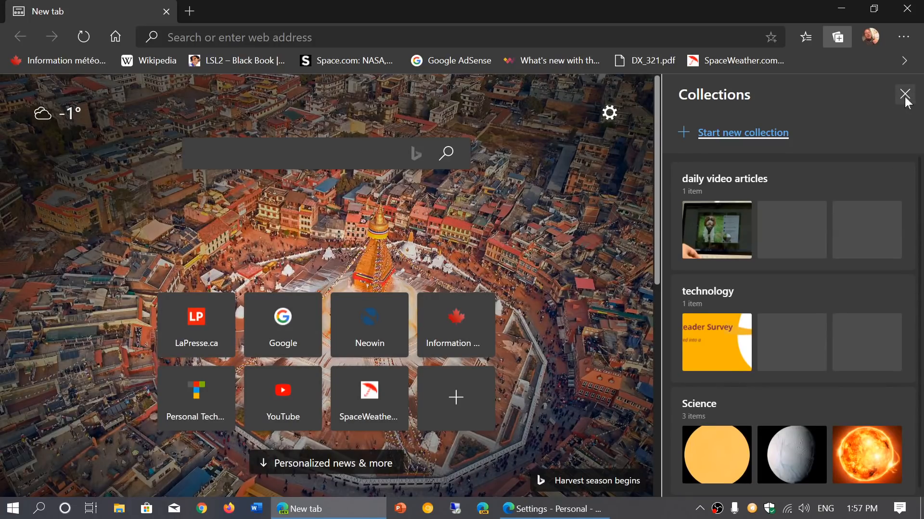
left_click(905, 94)
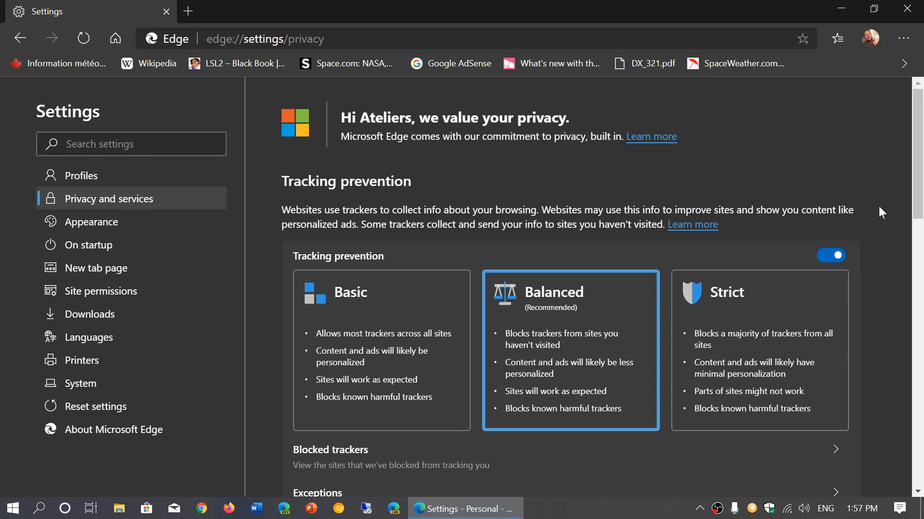
mouse_move(868, 194)
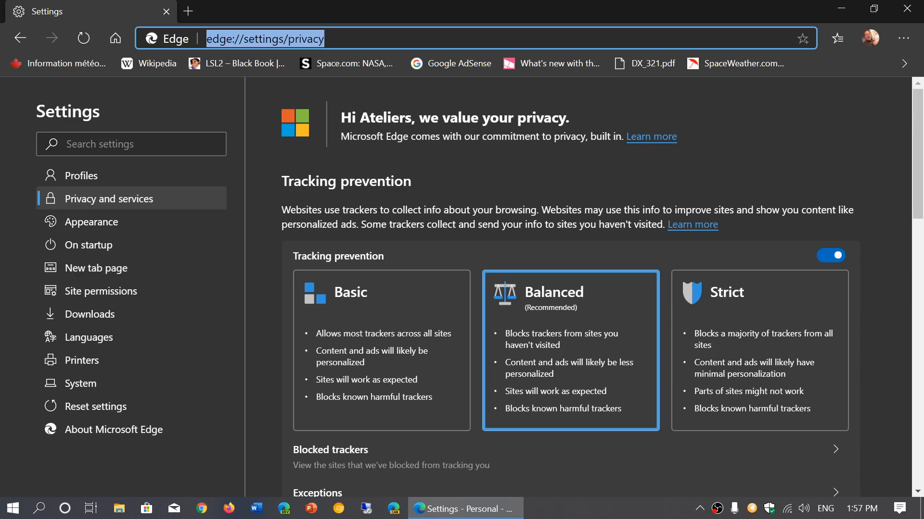
Enter 'youtube' in the address bar to load YouTube's home page.
type("youtube.com")
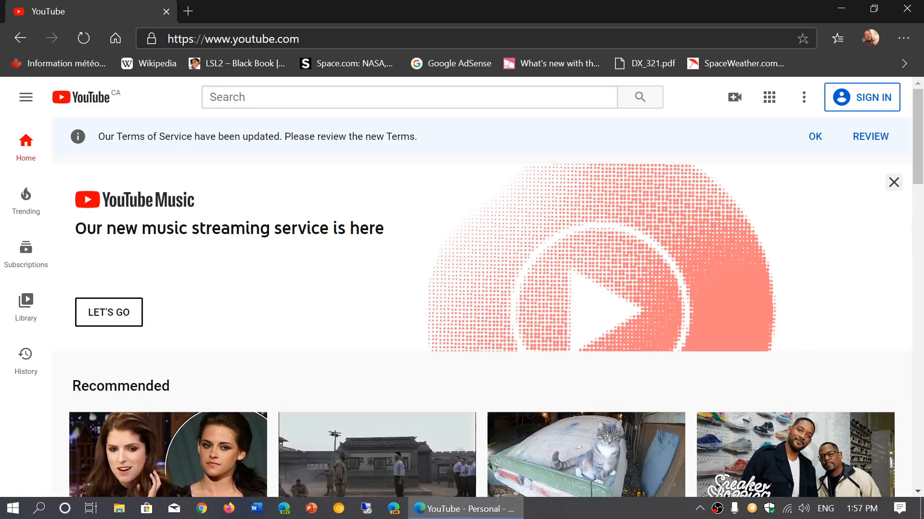
mouse_move(912, 11)
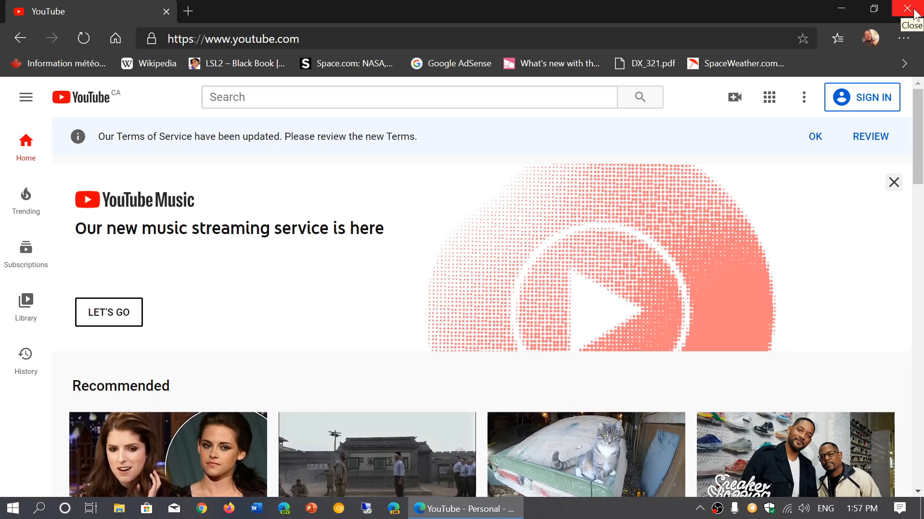
mouse_move(906, 39)
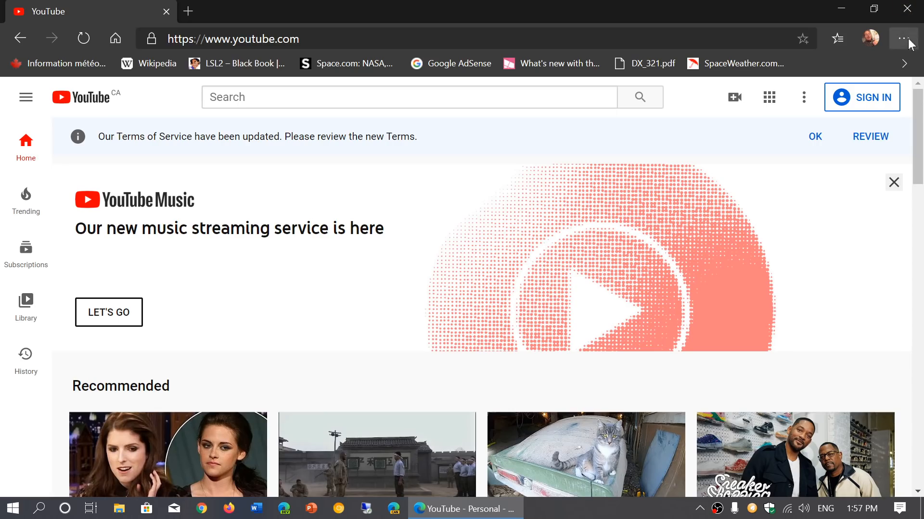
mouse_move(910, 10)
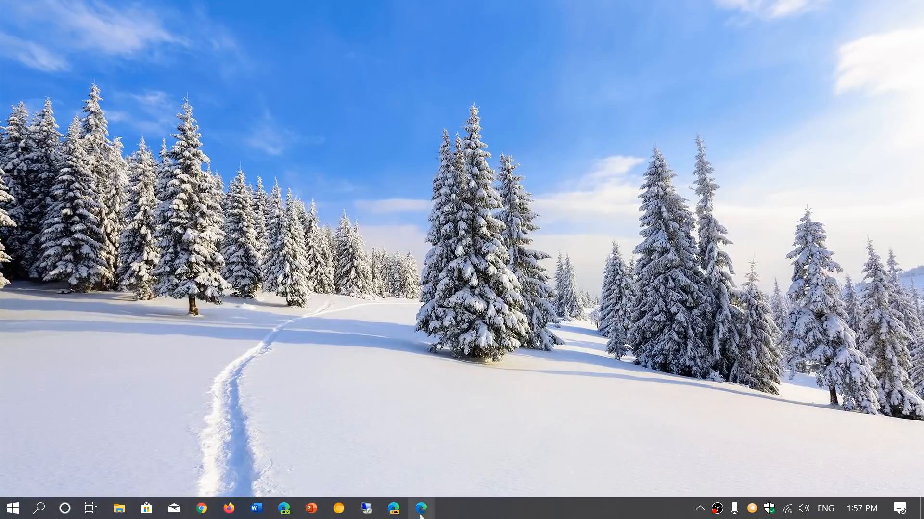
Relaunch Microsoft Edge from the taskbar onto a fresh new tab.
left_click(419, 508)
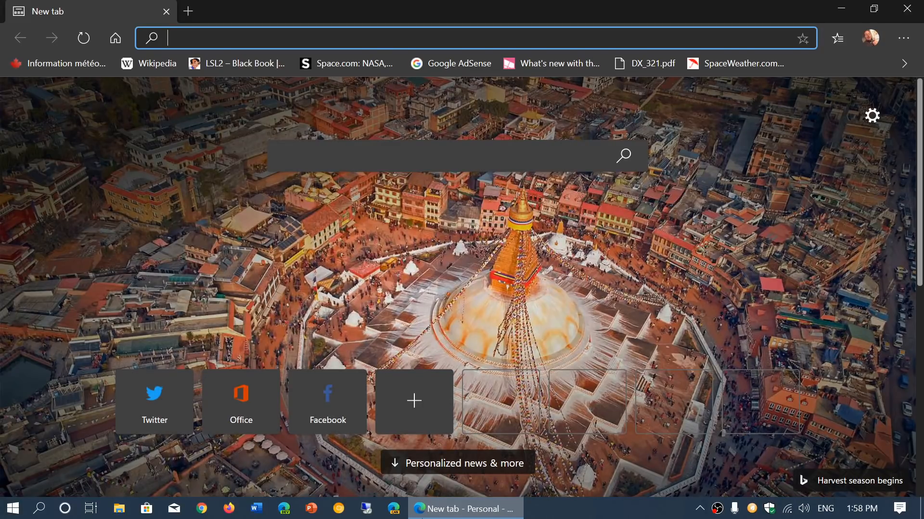
Close the Edge window, leaving only the Windows desktop visible.
left_click(414, 401)
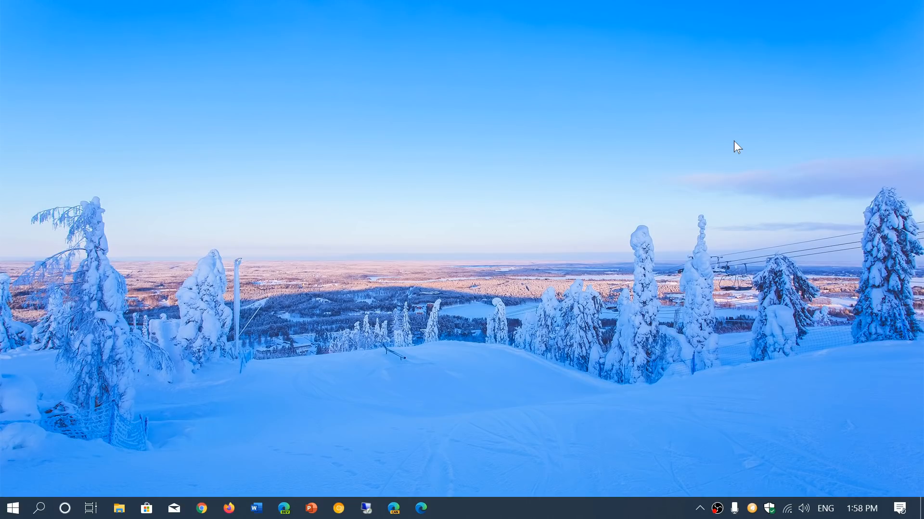
mouse_move(422, 508)
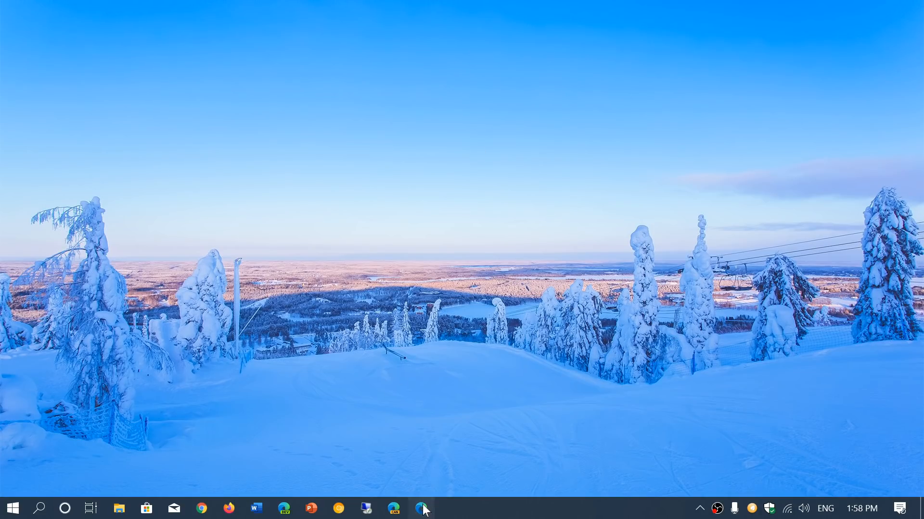
Launch Edge from the taskbar to a new tab page with a YouTube shortcut.
left_click(393, 508)
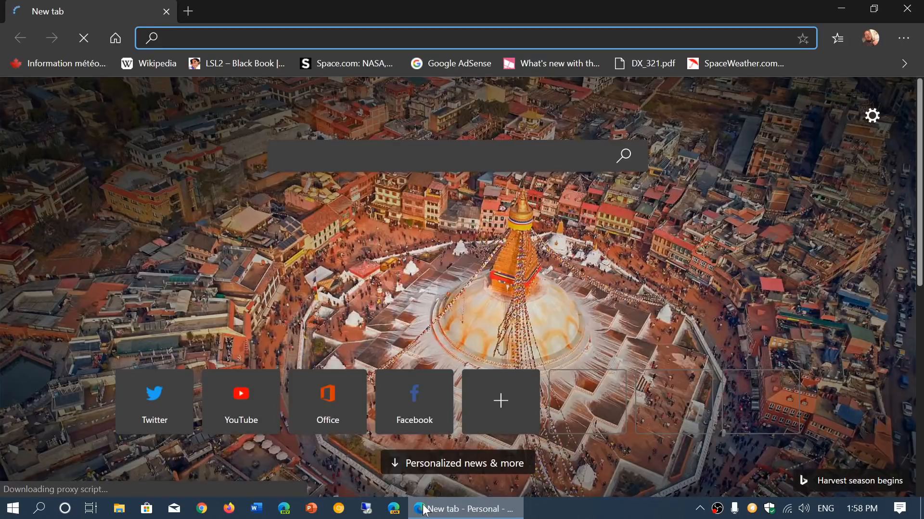